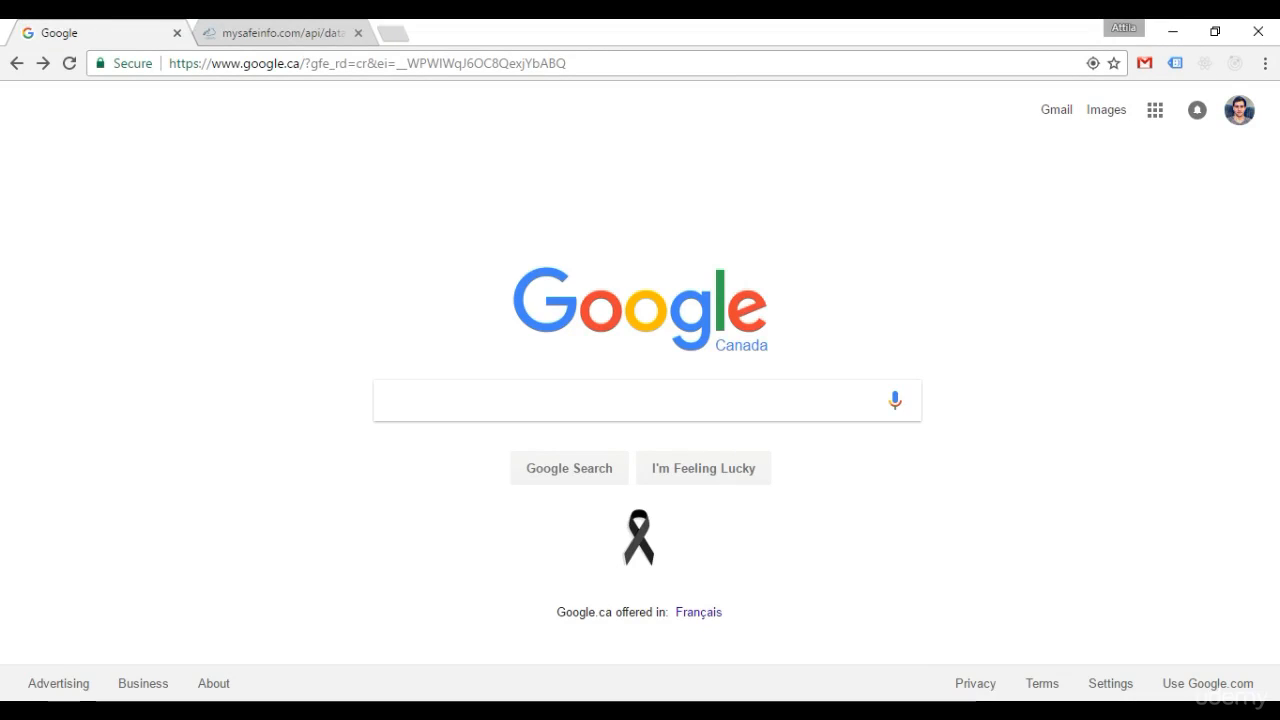
{"action": "mouse_move", "coordinate": [34, 528]}
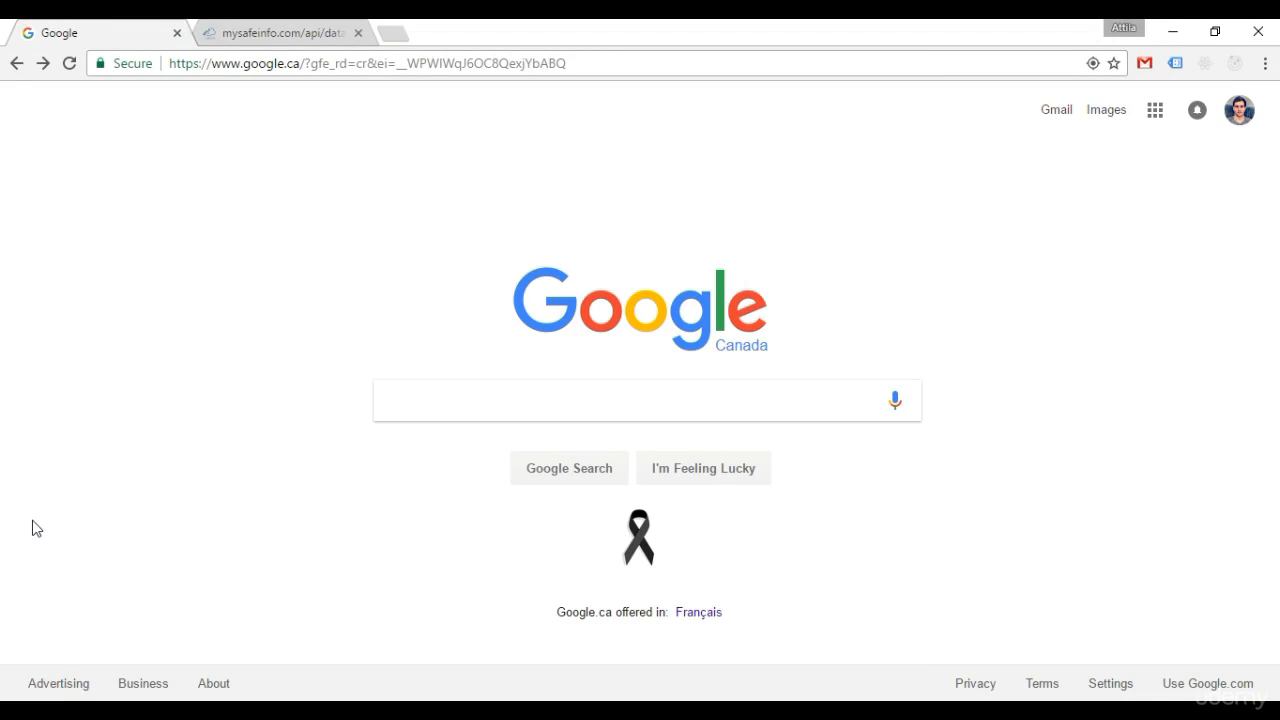
{"action": "mouse_move", "coordinate": [44, 531]}
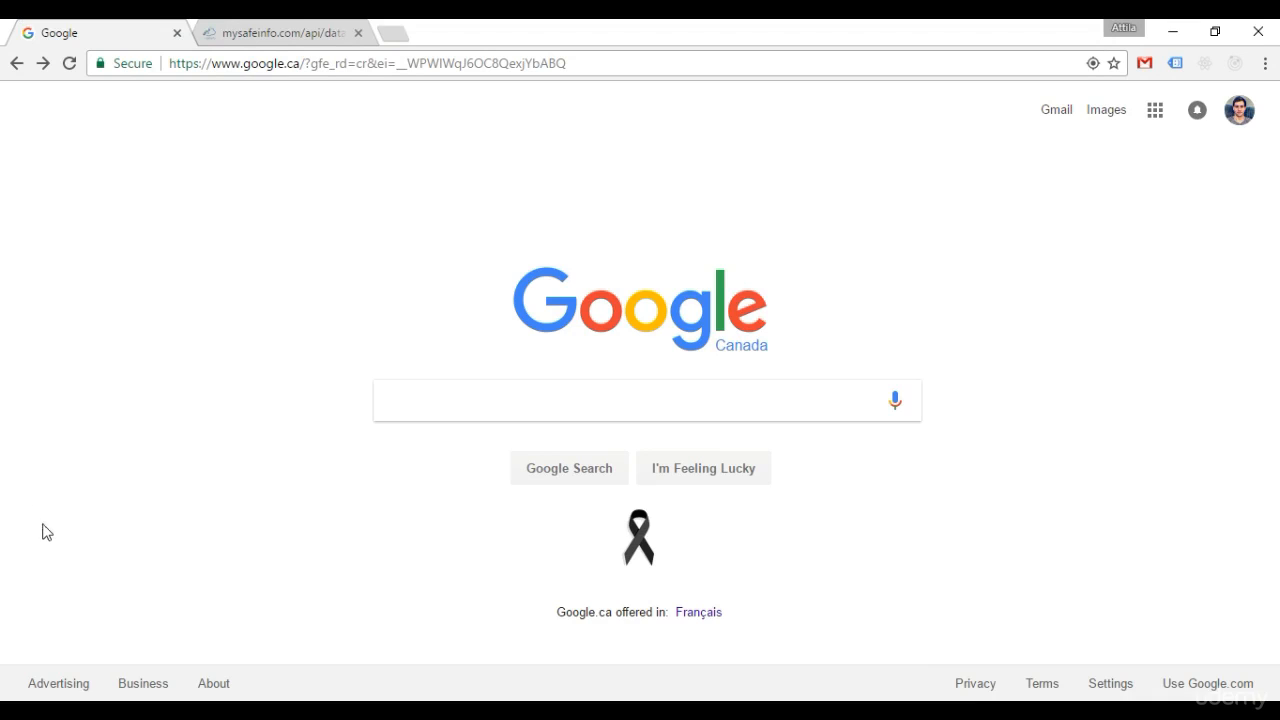
{"action": "mouse_move", "coordinate": [210, 492]}
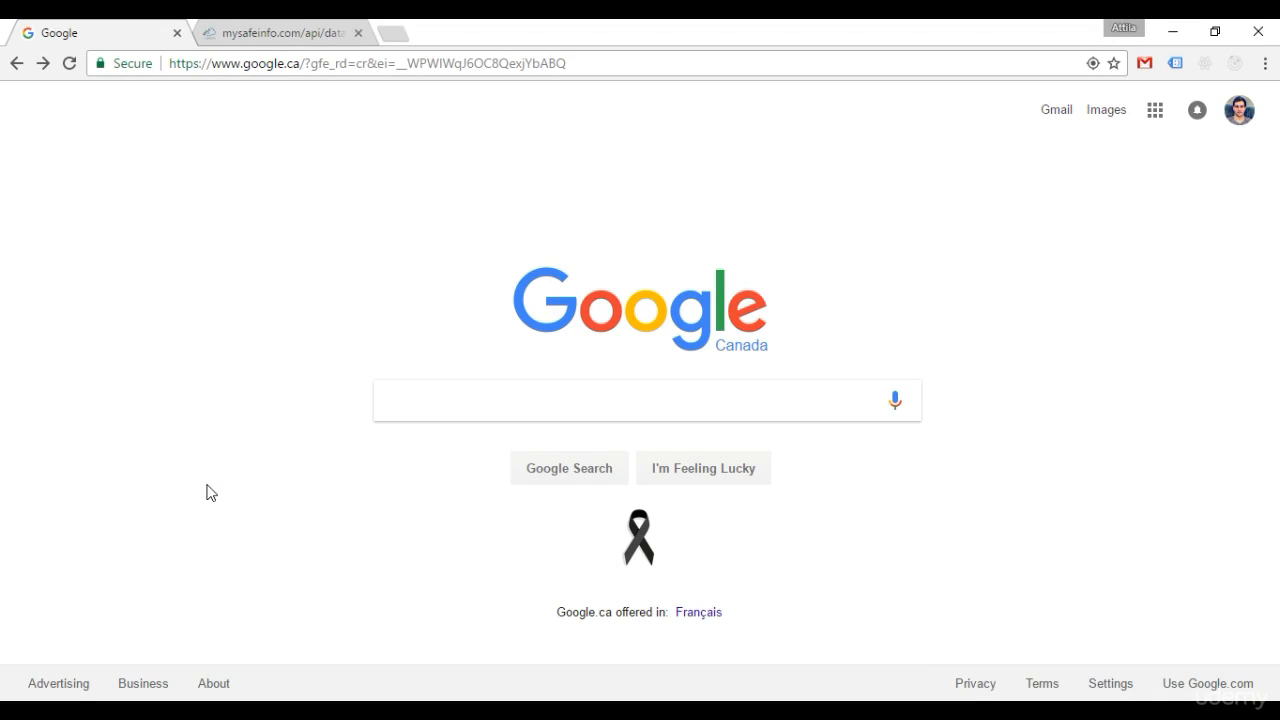
{"action": "mouse_move", "coordinate": [518, 605]}
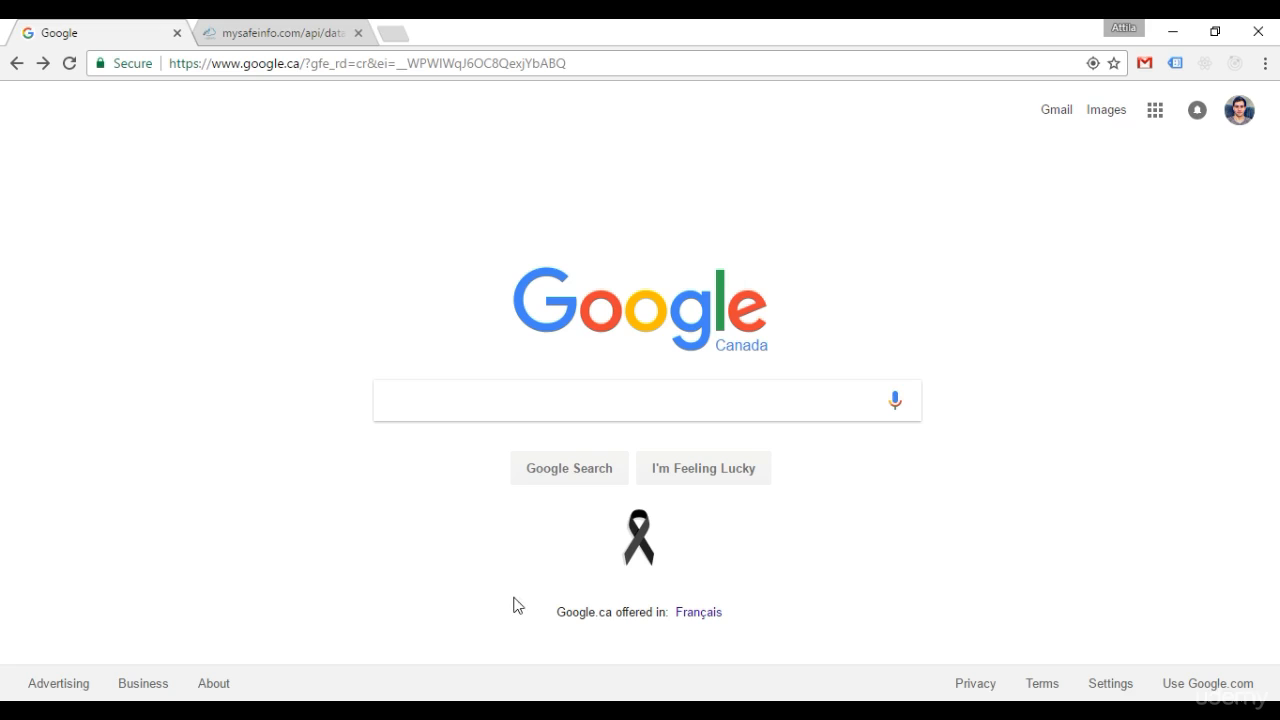
- Type 'b' and pick the 'banana' suggestion to search Google for banana
{"action": "type", "text": "b"}
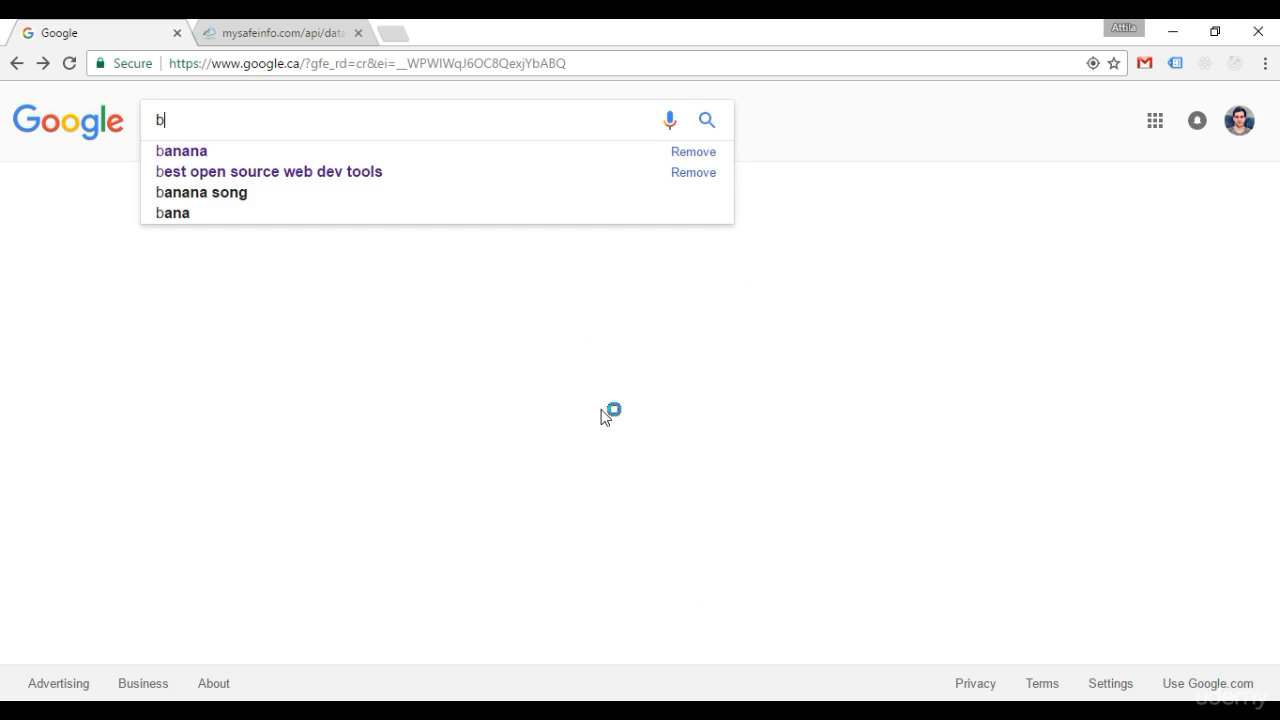
{"action": "left_click", "coordinate": [181, 150]}
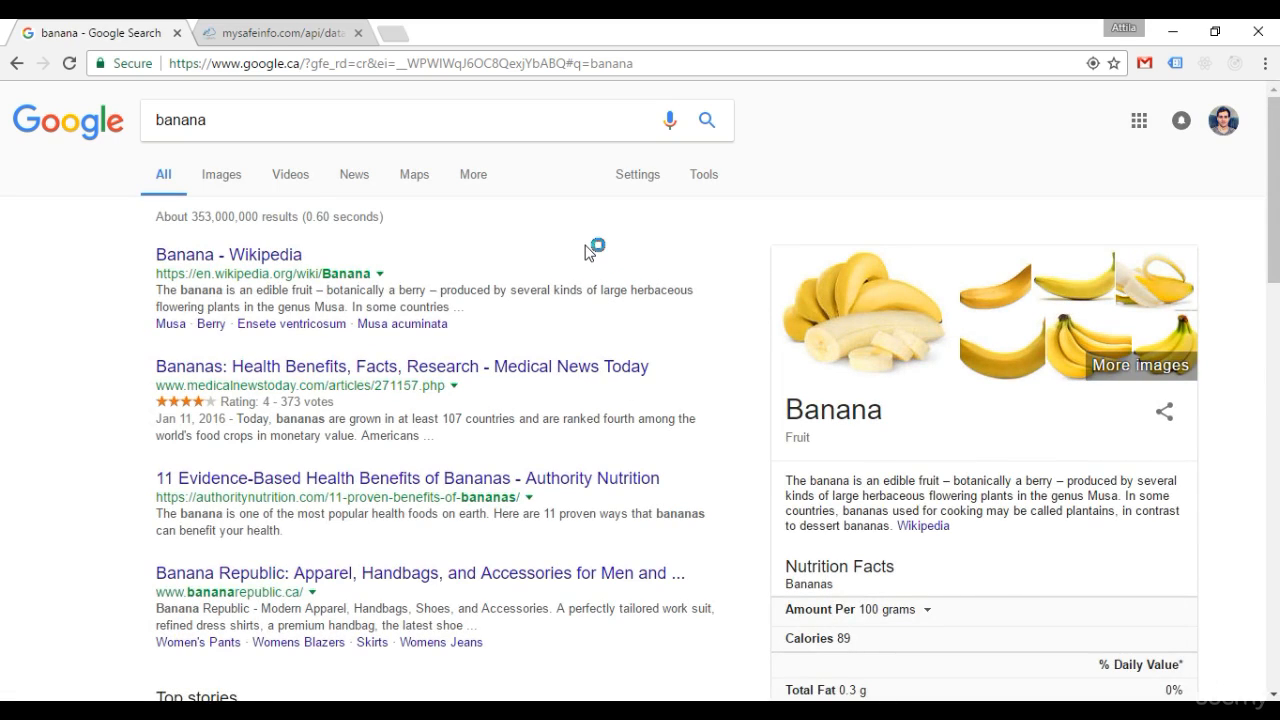
{"action": "mouse_move", "coordinate": [588, 245]}
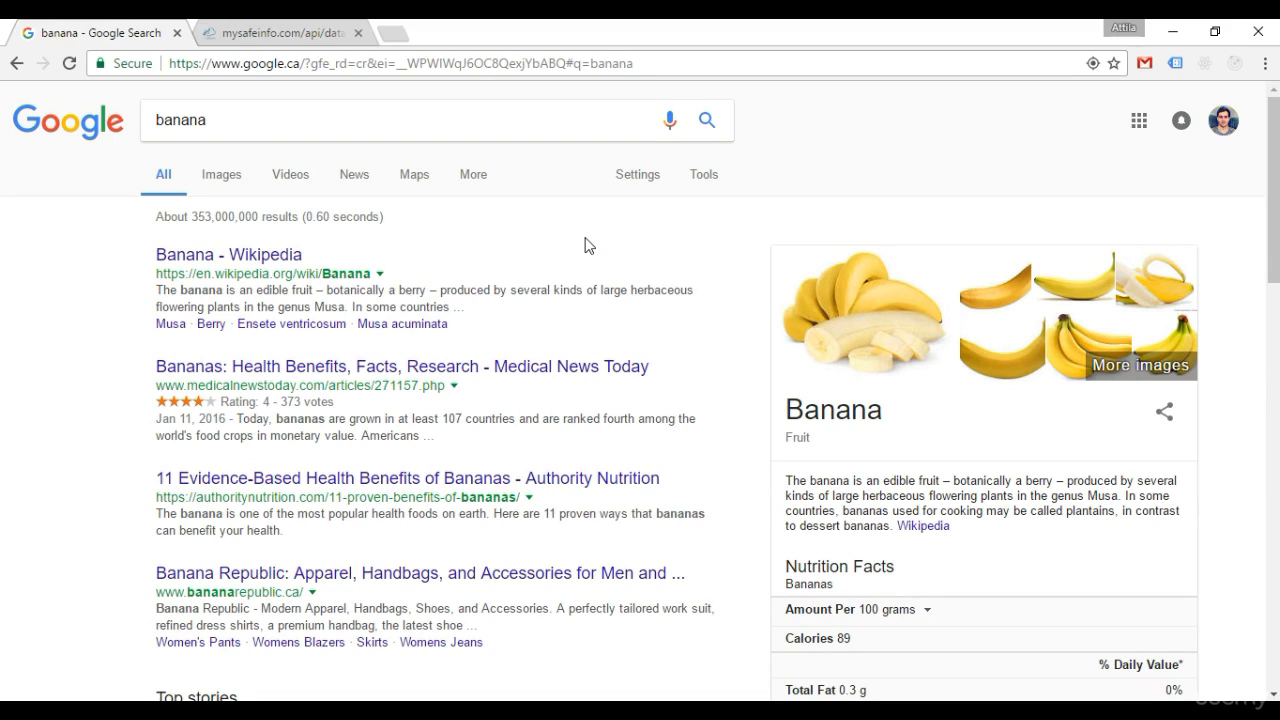
{"action": "mouse_move", "coordinate": [313, 245]}
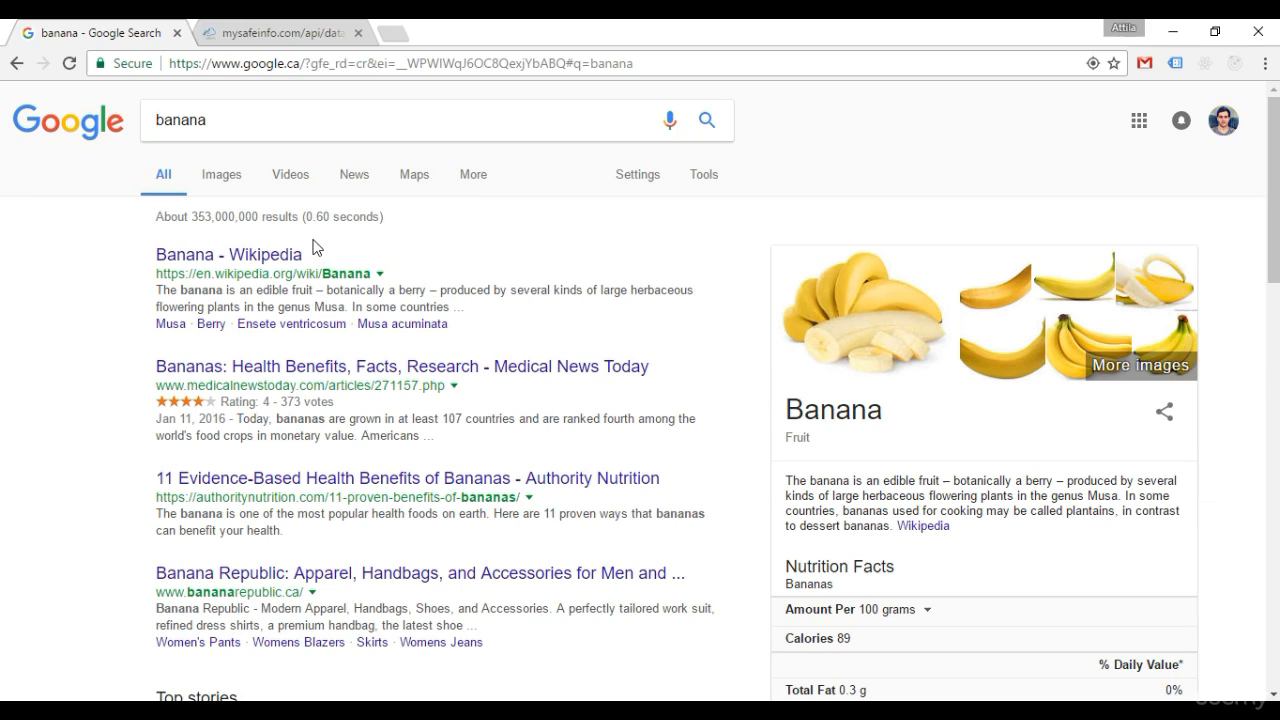
{"action": "mouse_move", "coordinate": [283, 220]}
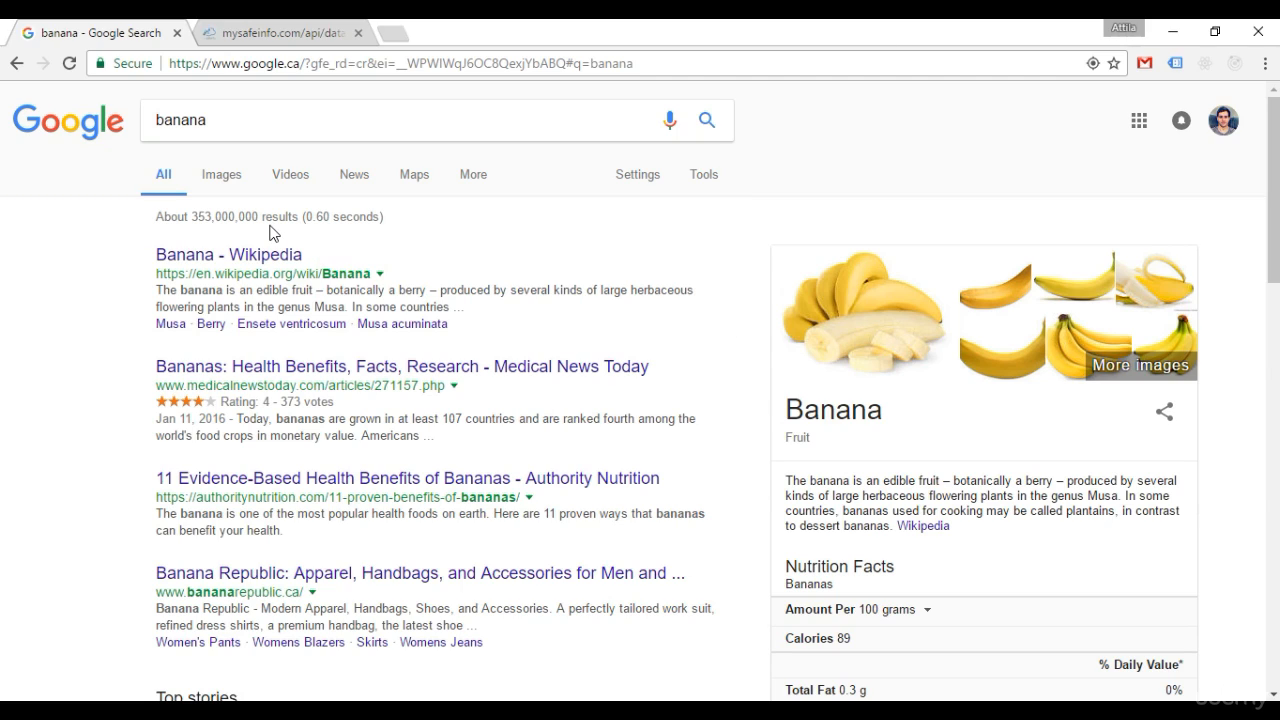
{"action": "mouse_move", "coordinate": [90, 212]}
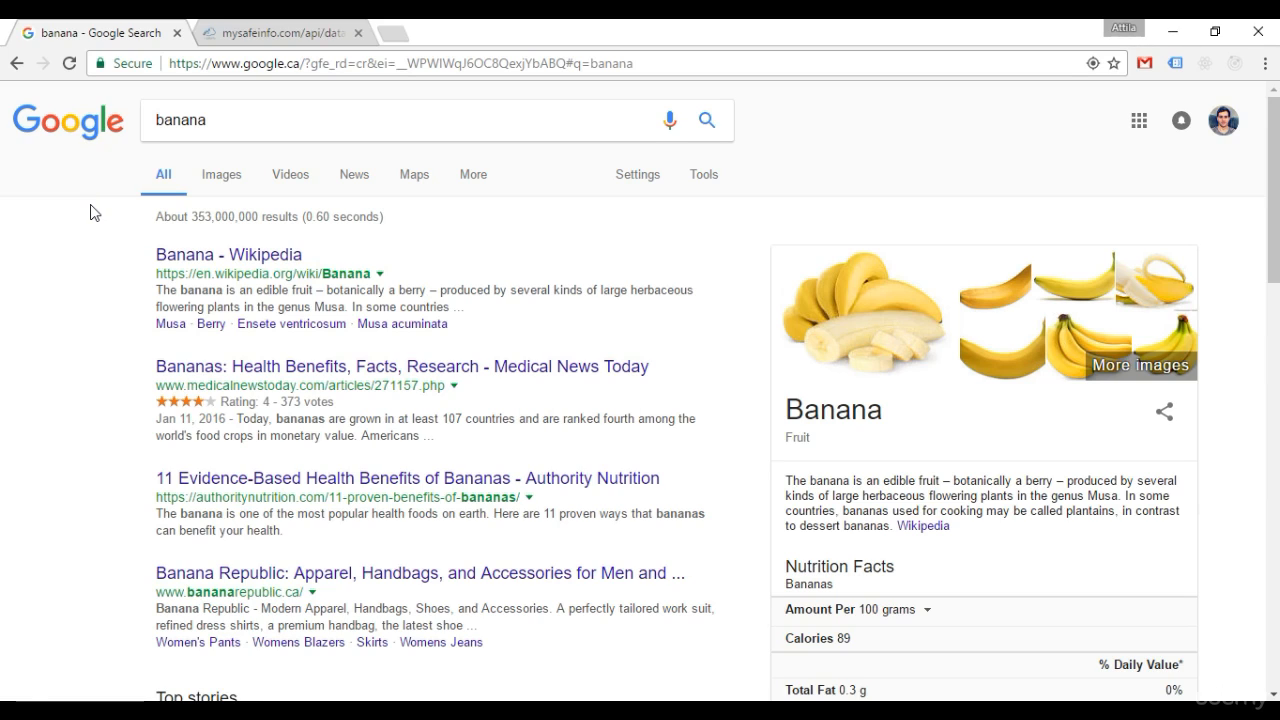
{"action": "mouse_move", "coordinate": [581, 388]}
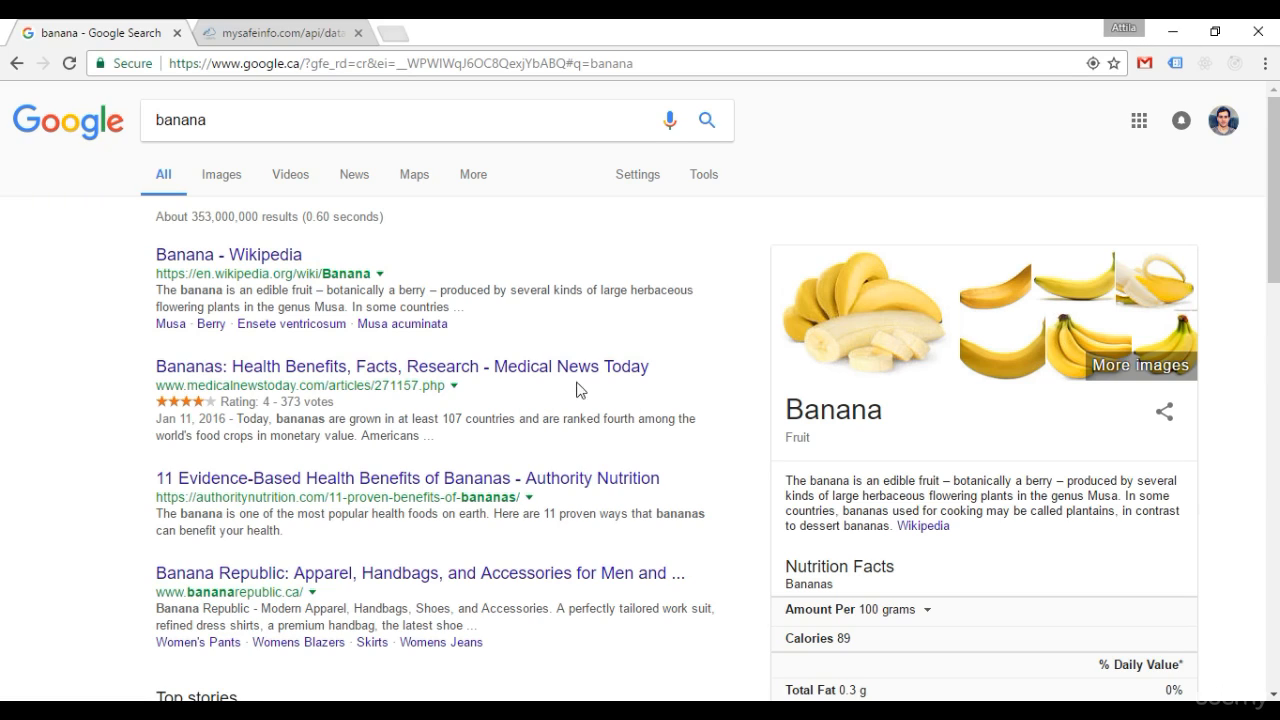
{"action": "mouse_move", "coordinate": [385, 80]}
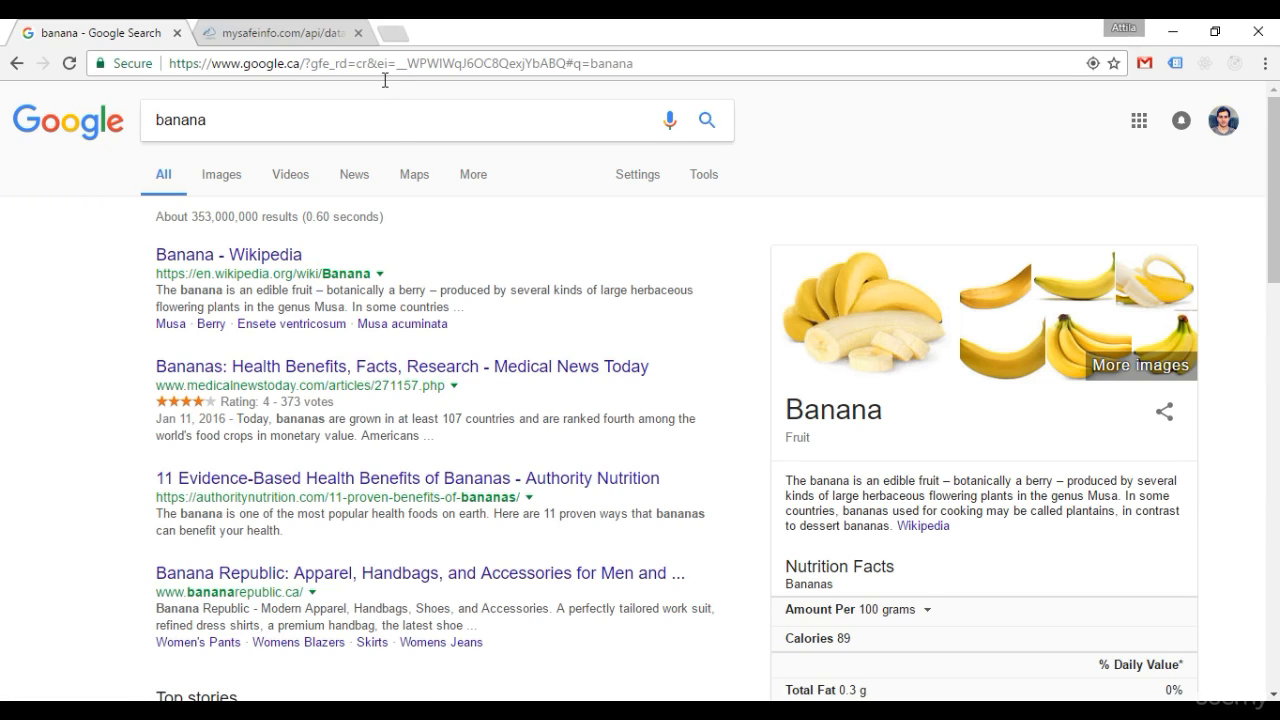
- Switch to the mysafeinfo.com API tab showing 2013 album JSON data
{"action": "left_click", "coordinate": [280, 32]}
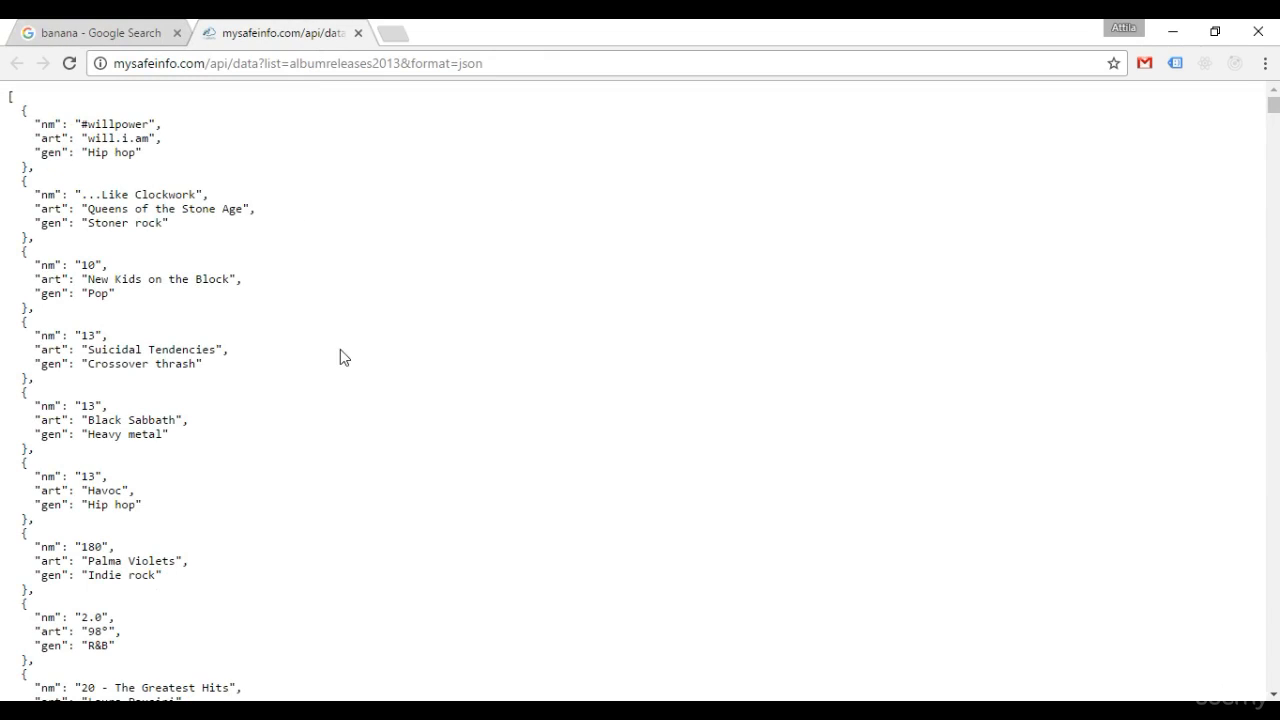
{"action": "mouse_move", "coordinate": [303, 271]}
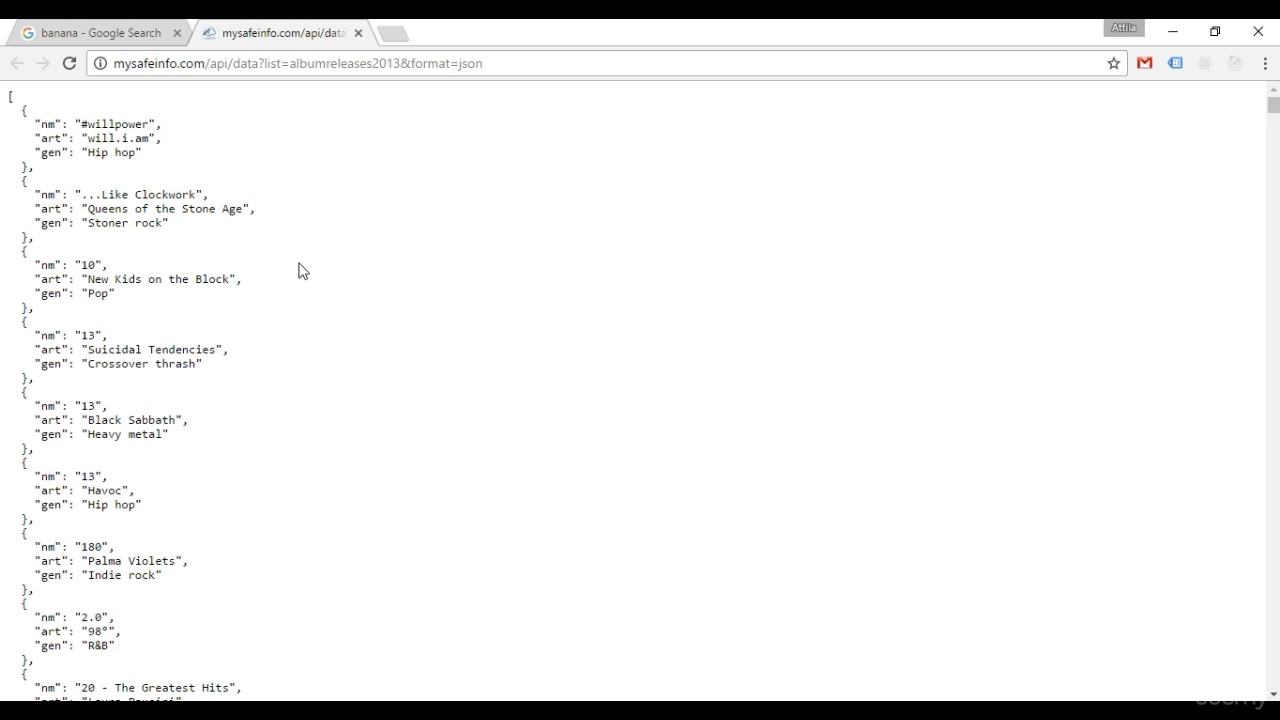
{"action": "mouse_move", "coordinate": [476, 289]}
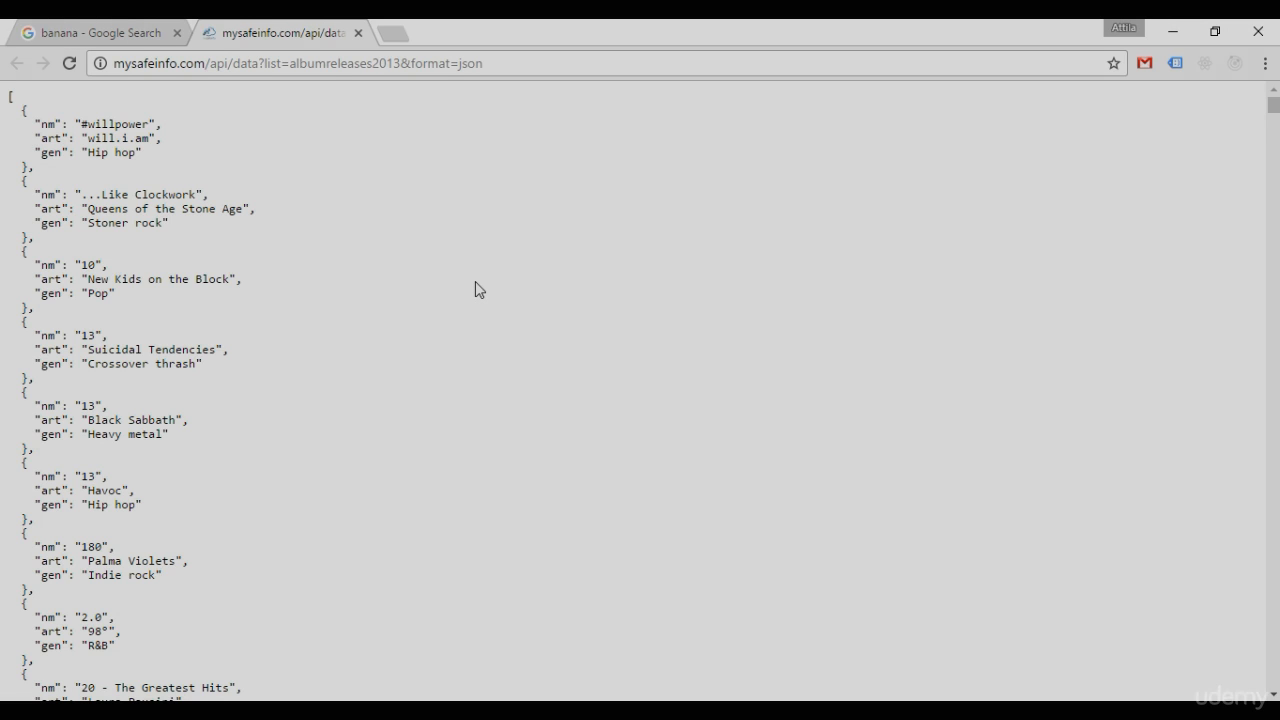